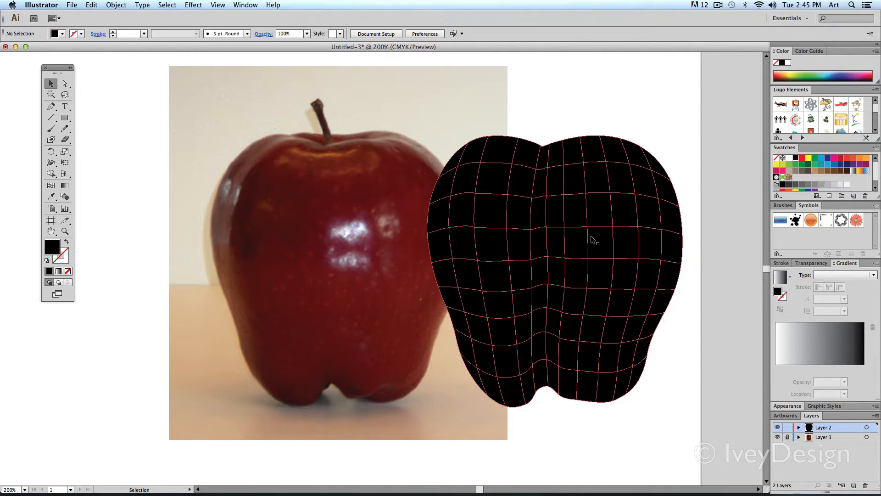
pyautogui.moveTo(617, 332)
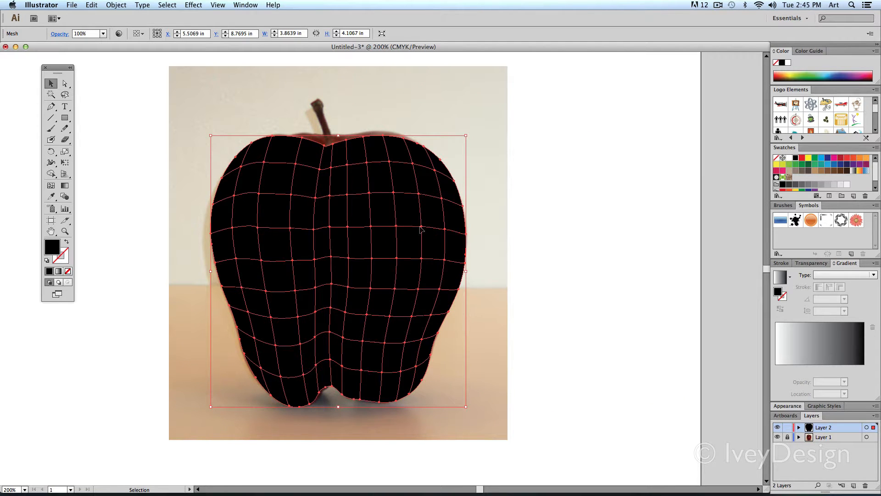
pyautogui.moveTo(375, 312)
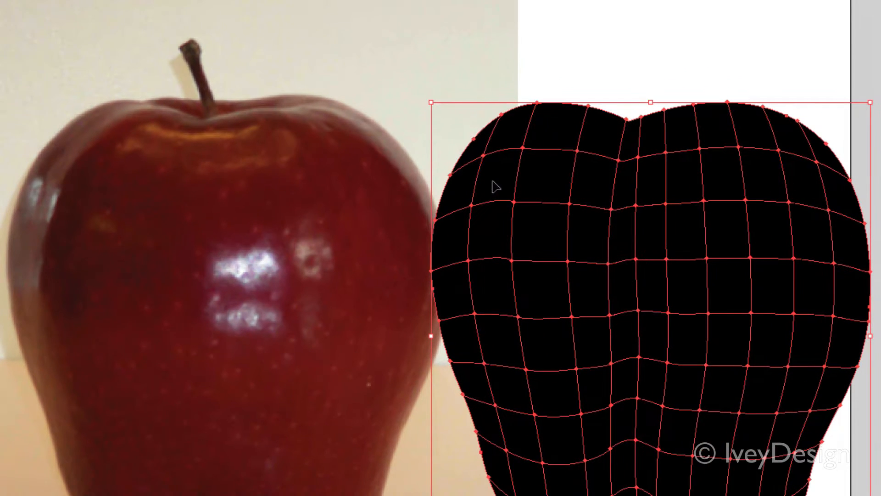
pyautogui.moveTo(489, 151)
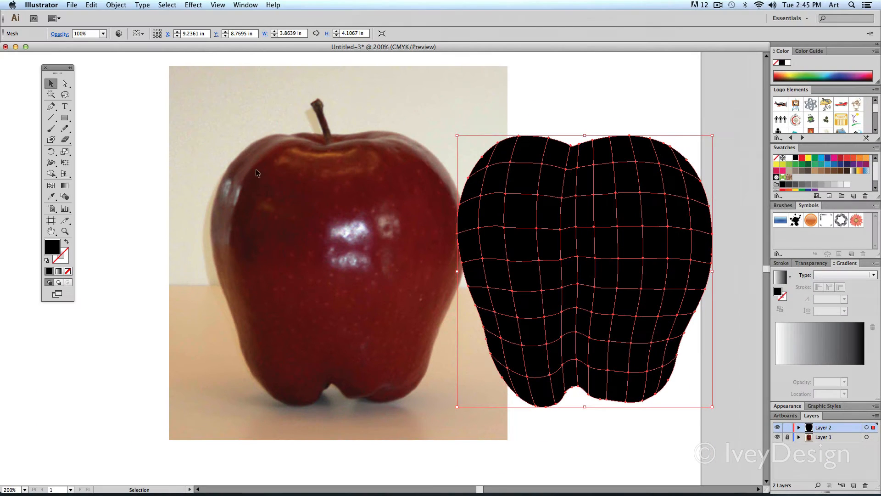
# - Move the black mesh apple shape onto the photographed apple so their outlines align
pyautogui.moveTo(584, 273); pyautogui.dragTo(357, 273)
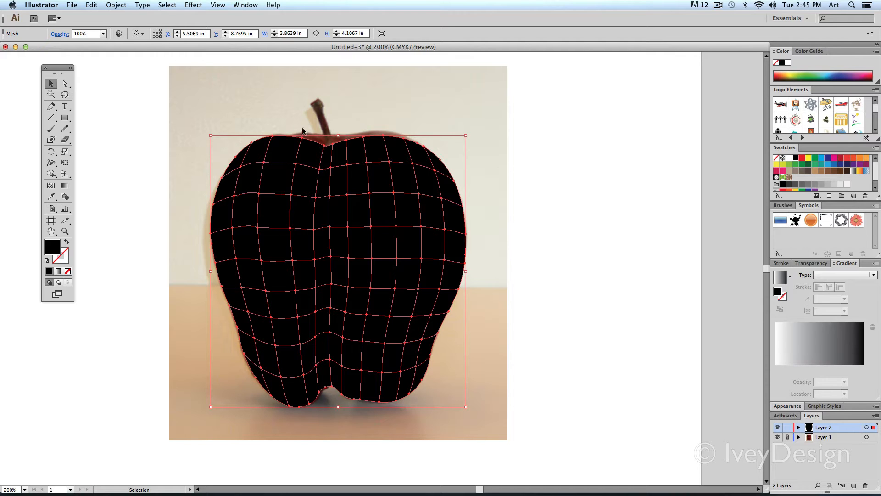
pyautogui.moveTo(343, 114)
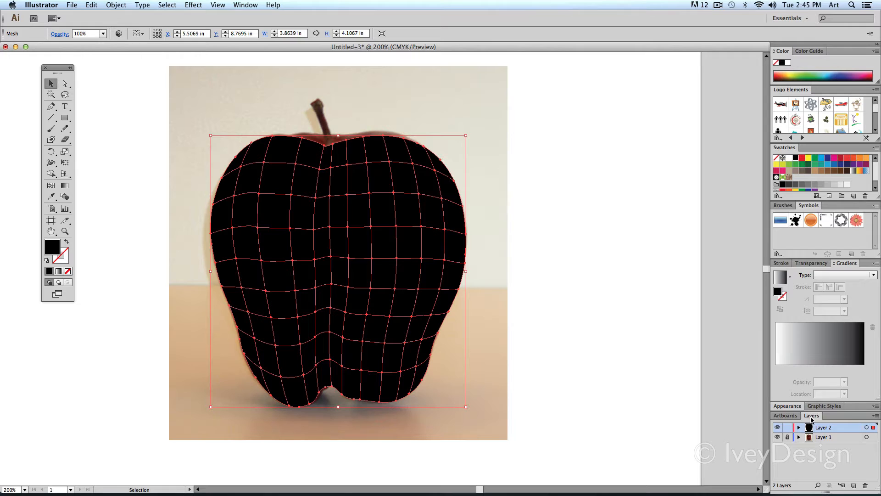
# - Float the Layers panel and switch Layer 2 to Outline view so the photo shows through
pyautogui.moveTo(811, 415); pyautogui.dragTo(529, 150)
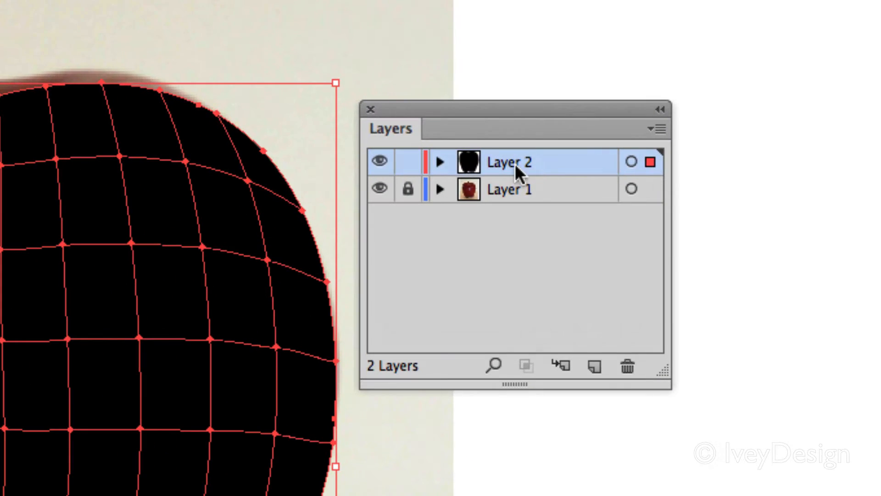
pyautogui.moveTo(527, 175)
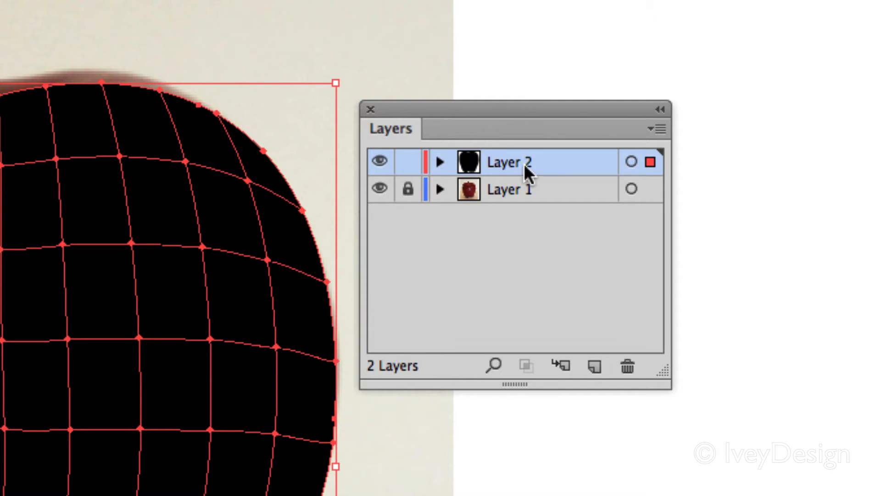
pyautogui.moveTo(337, 148)
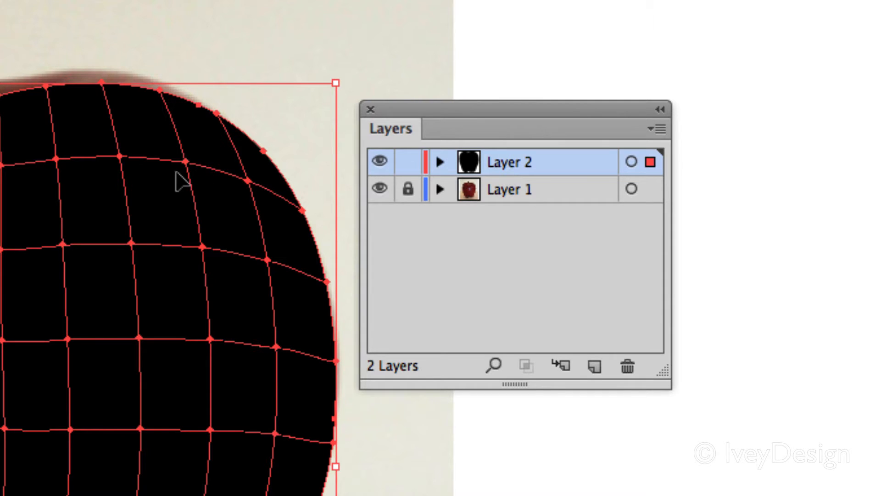
pyautogui.moveTo(381, 161)
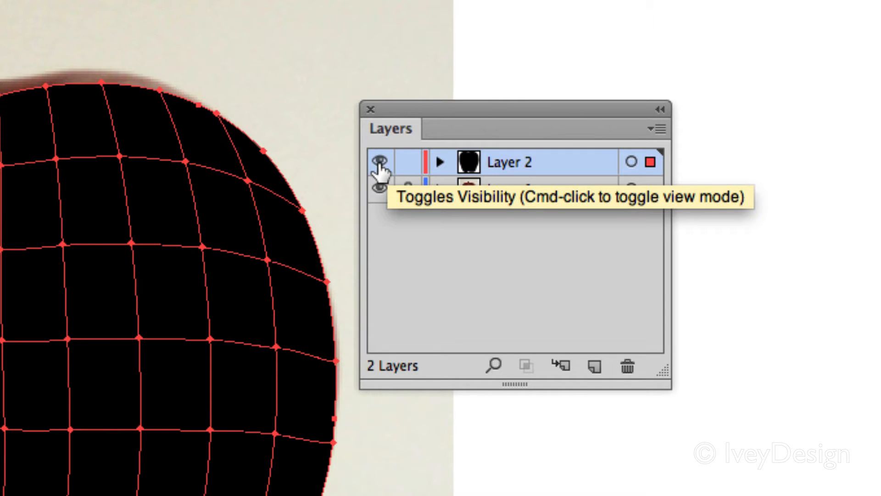
pyautogui.click(380, 162)
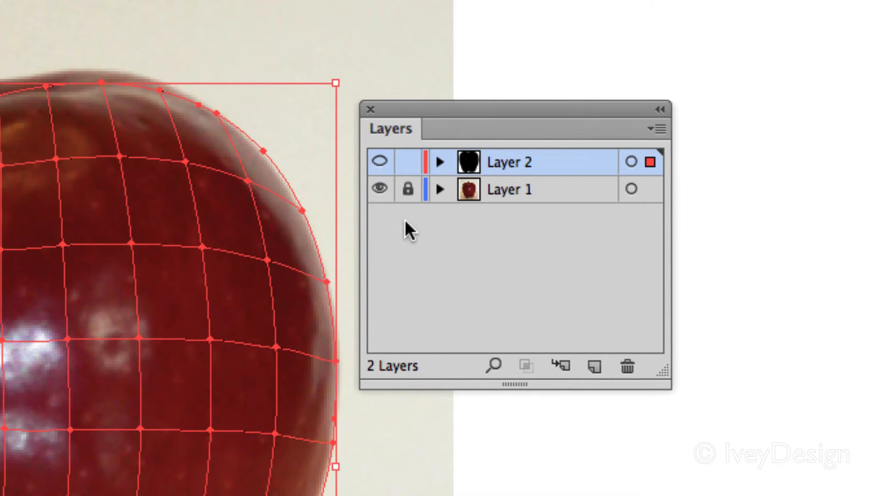
pyautogui.moveTo(379, 162)
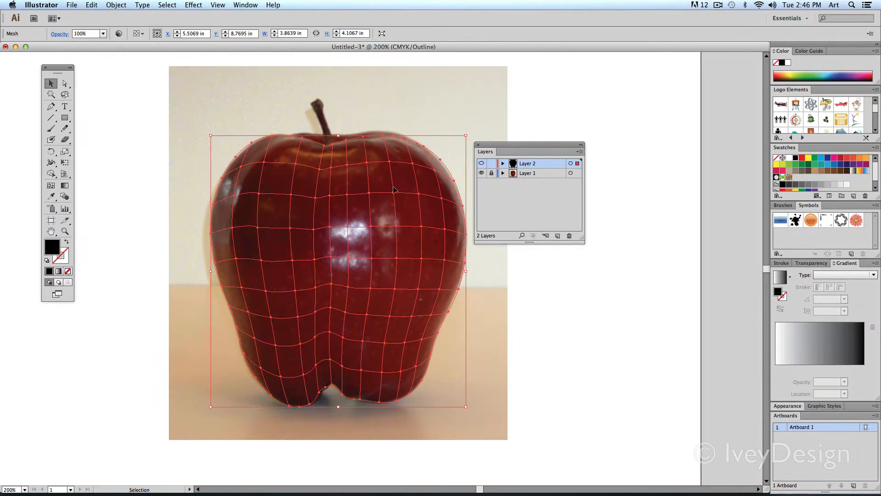
pyautogui.moveTo(209, 156)
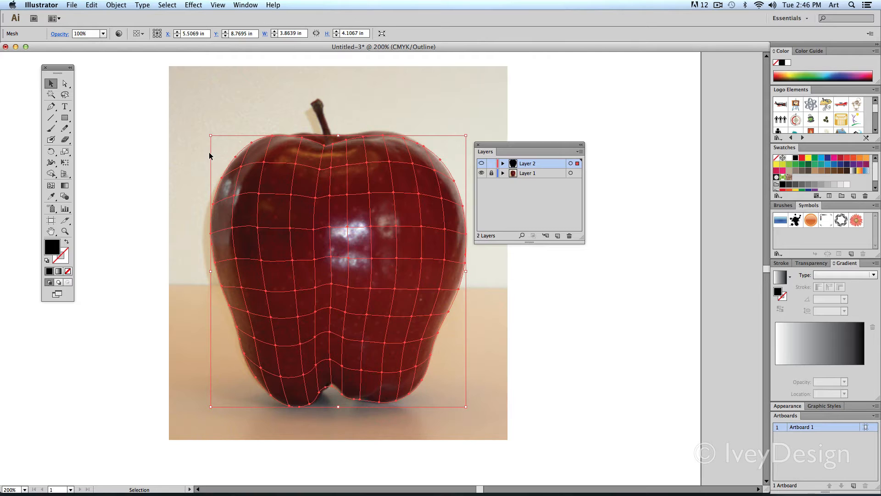
pyautogui.moveTo(200, 162)
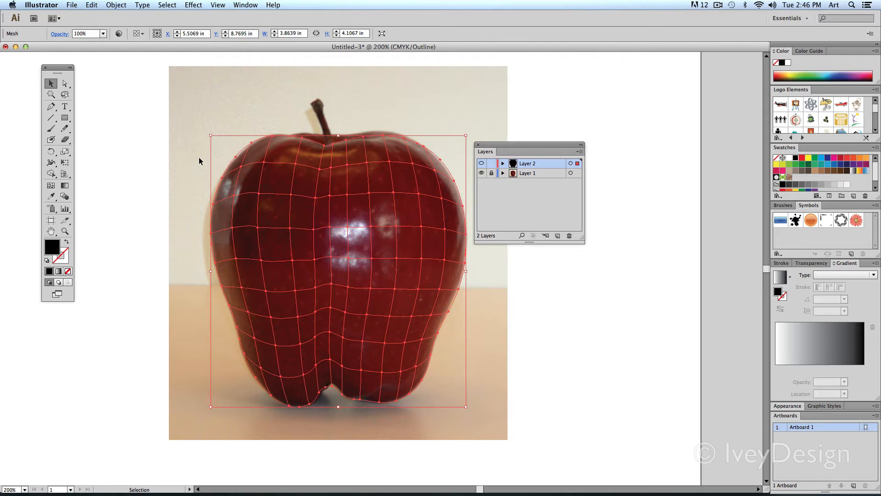
pyautogui.moveTo(157, 135)
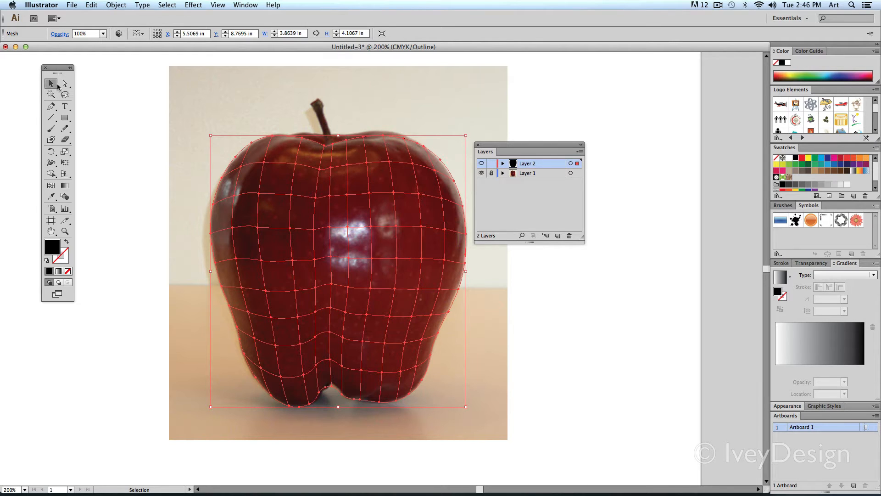
# - With Direct Selection, select a single mesh point near the apple's upper left
pyautogui.click(65, 84)
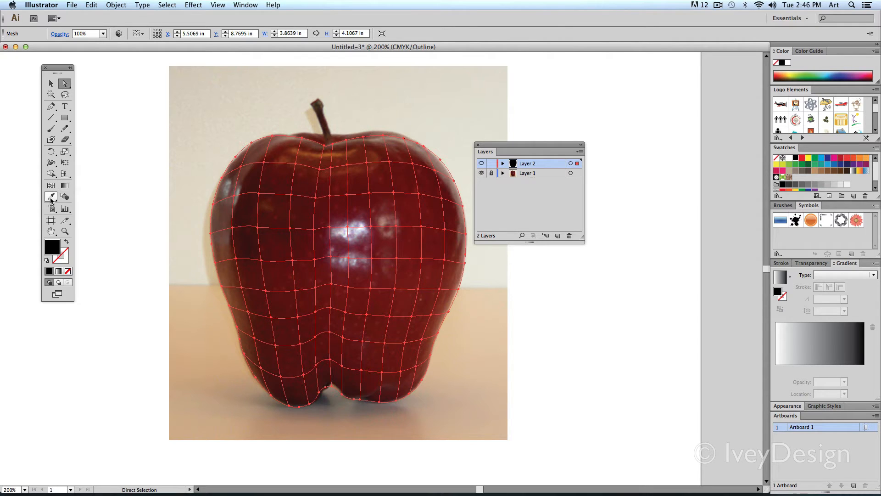
pyautogui.moveTo(51, 196)
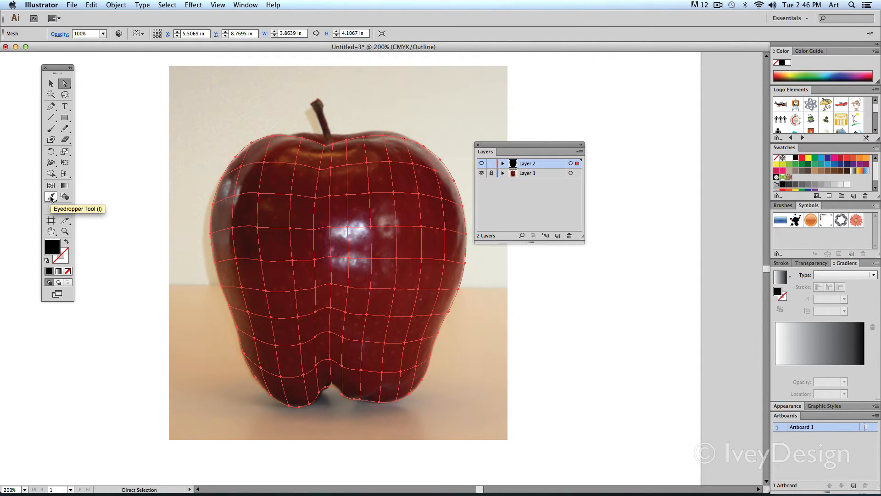
pyautogui.moveTo(214, 169)
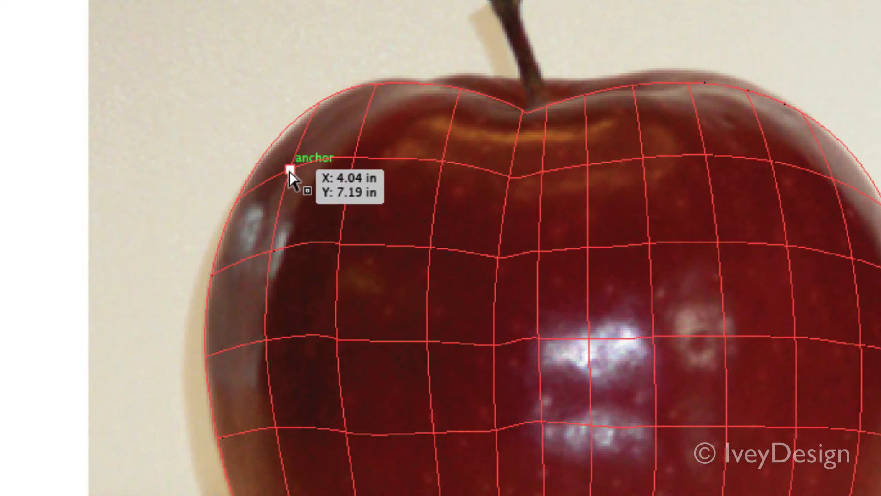
pyautogui.click(296, 167)
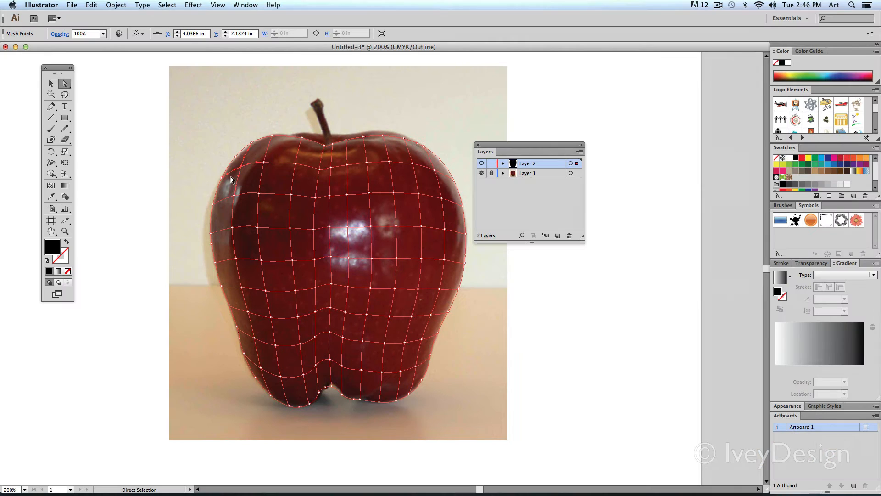
pyautogui.moveTo(50, 196)
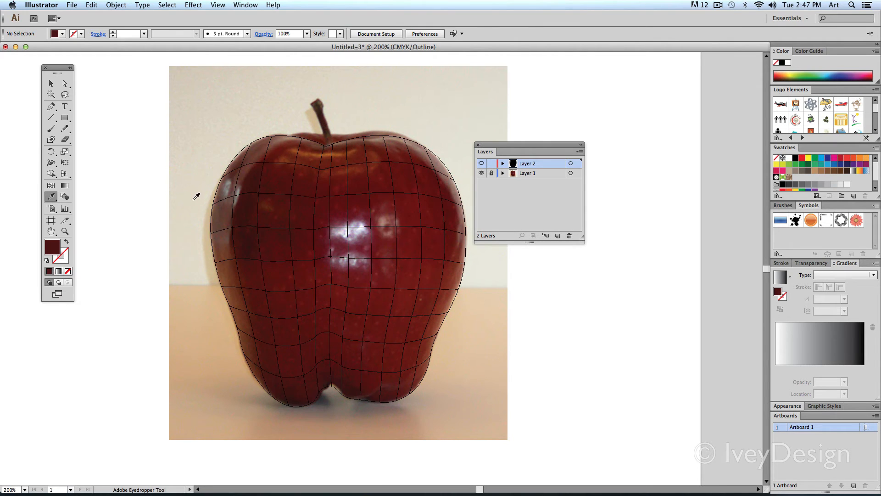
pyautogui.moveTo(106, 190)
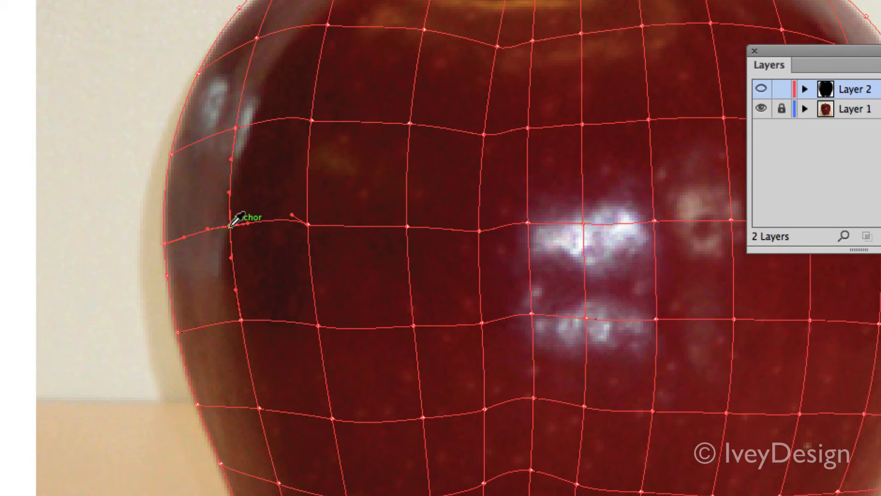
pyautogui.moveTo(267, 278)
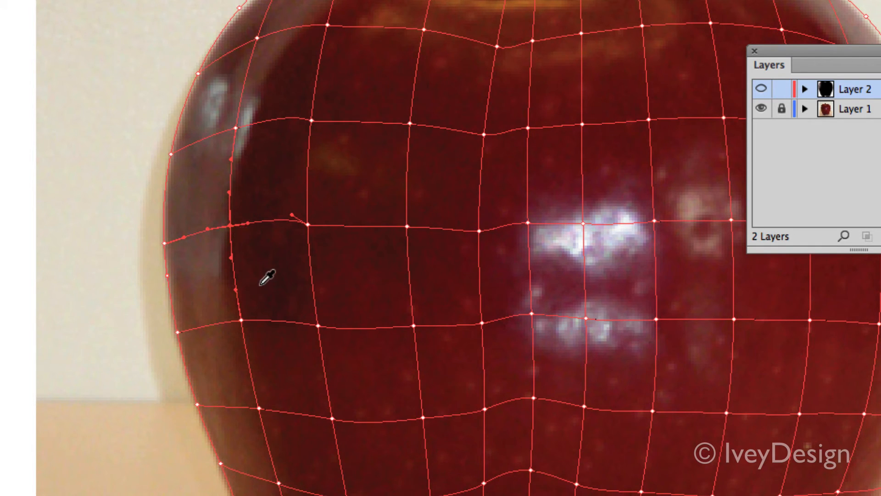
# - Select the mesh points along the apple's left edge for recoloring with sampled reds
pyautogui.moveTo(265, 281); pyautogui.dragTo(249, 320)
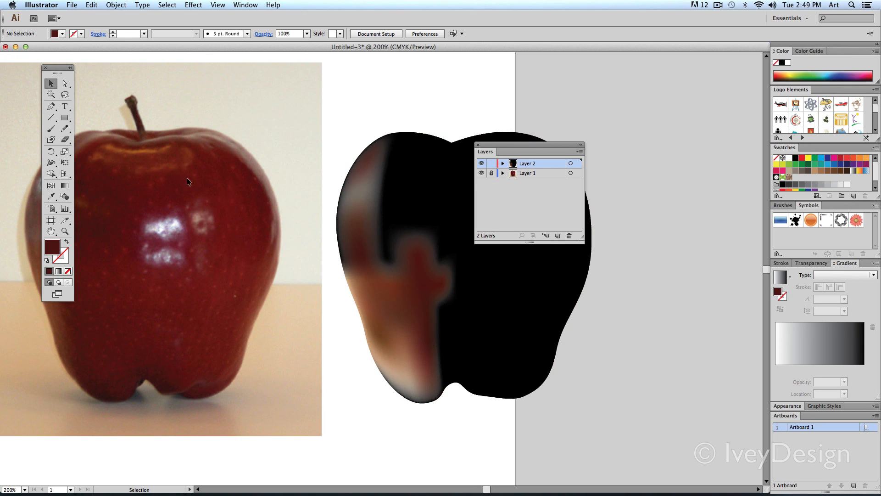
pyautogui.moveTo(234, 256)
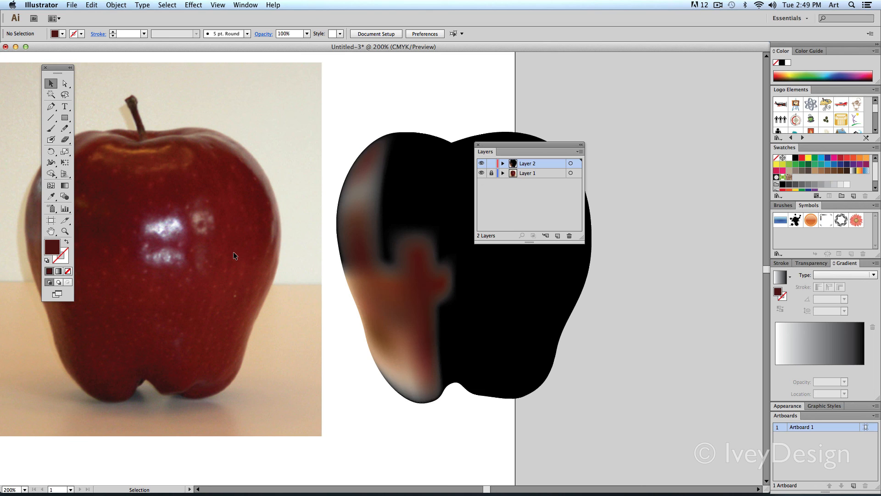
# - Return Layer 2 to Preview mode to view the mesh apple's blended red shading
pyautogui.click(718, 5)
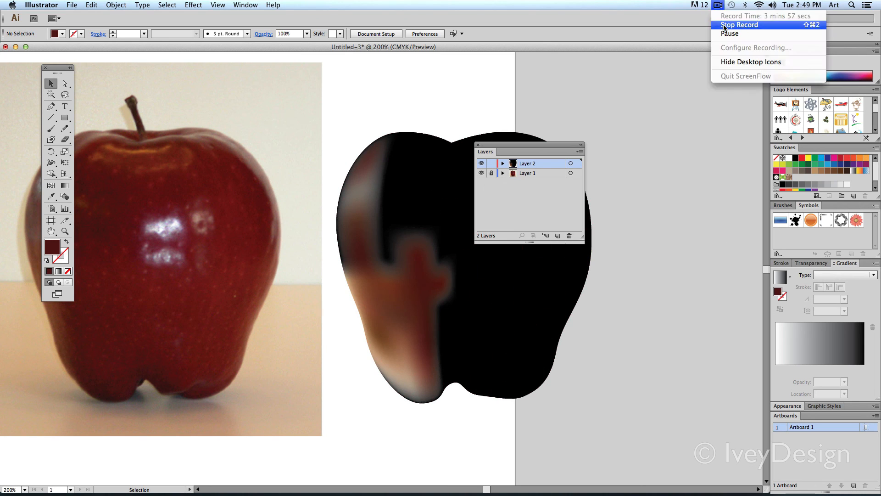